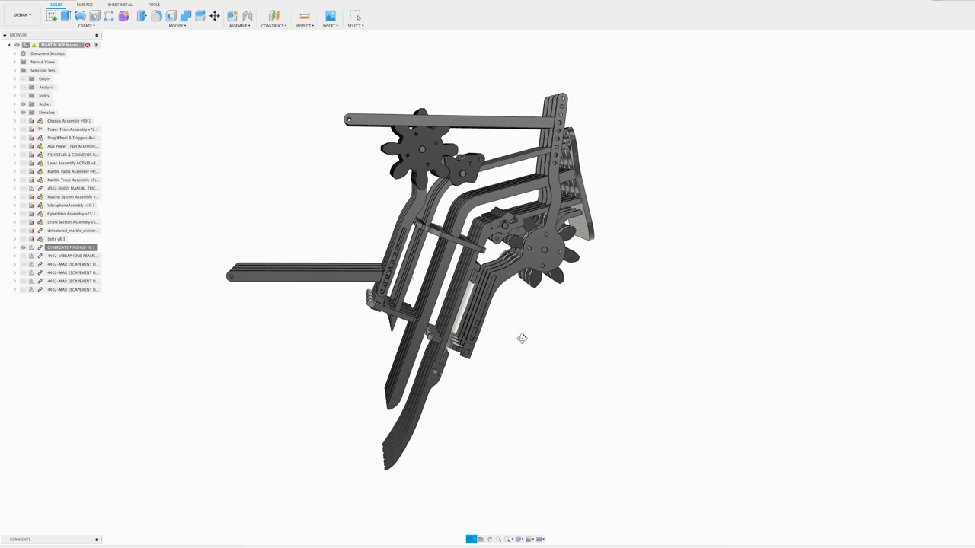
- Project the marble rail edge into the Pac-Man gate sketch and place a line's end point
{"action": "scroll", "scroll_direction": "up", "scroll_amount": 3}
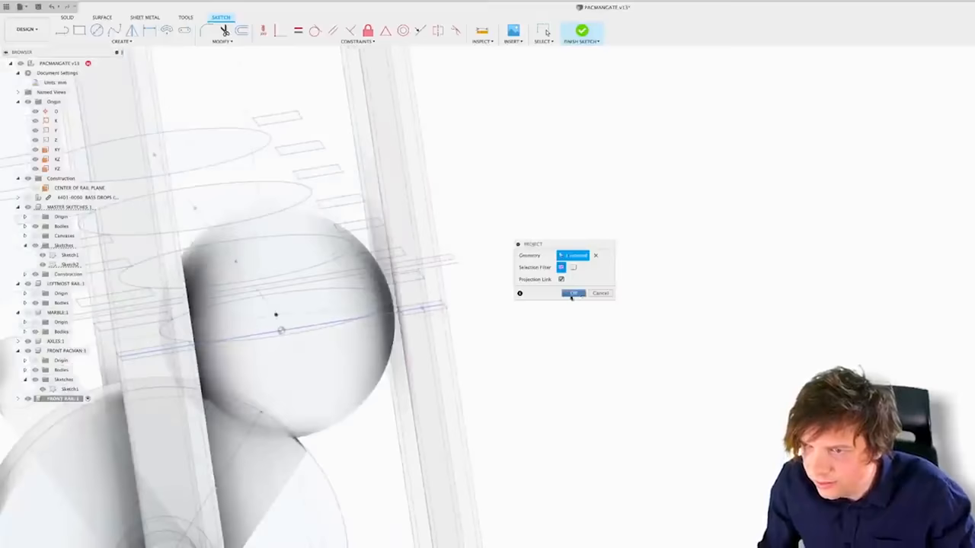
{"action": "left_click", "coordinate": [574, 293]}
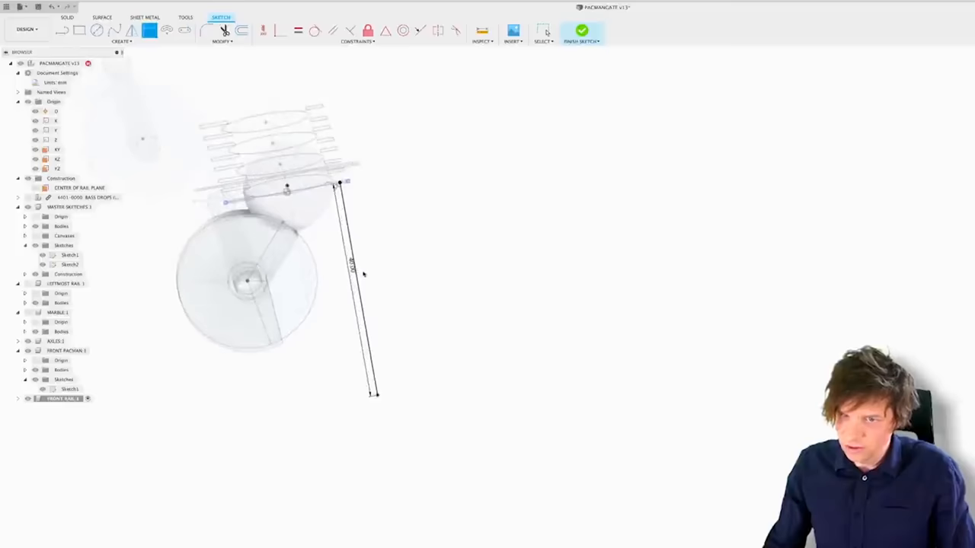
{"action": "left_click", "coordinate": [581, 32]}
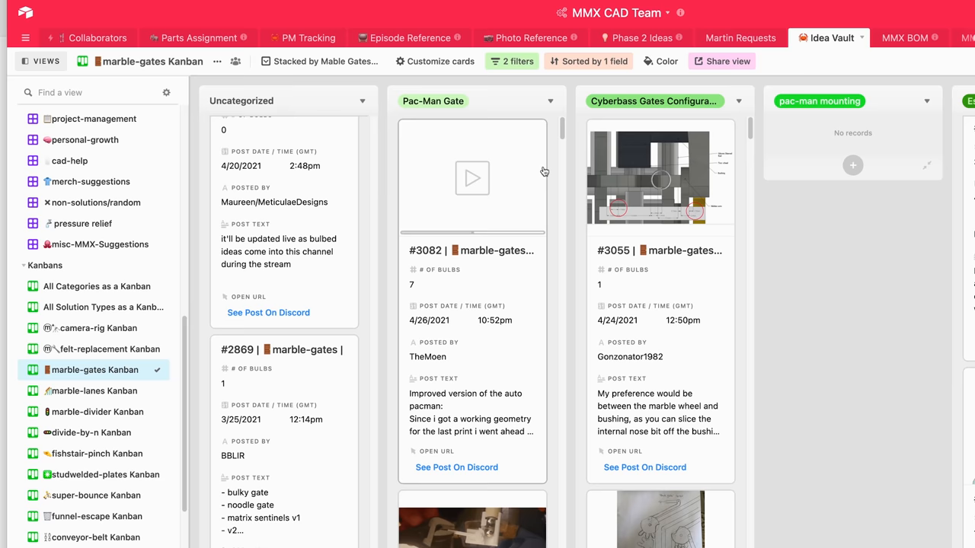
- Scroll down the Pac-Man Gate column to review the submitted idea cards
{"action": "scroll", "scroll_direction": "down", "scroll_amount": 3}
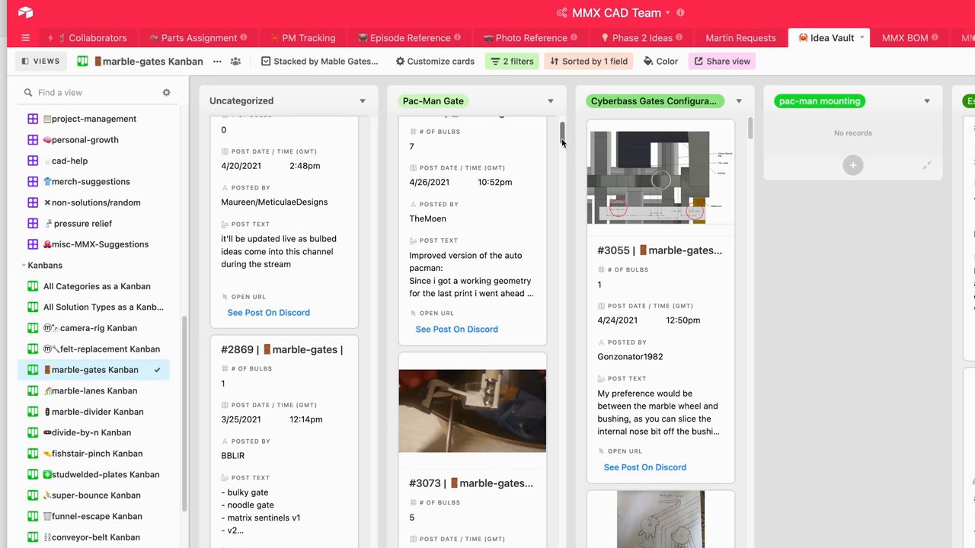
{"action": "scroll", "scroll_direction": "down", "scroll_amount": 3}
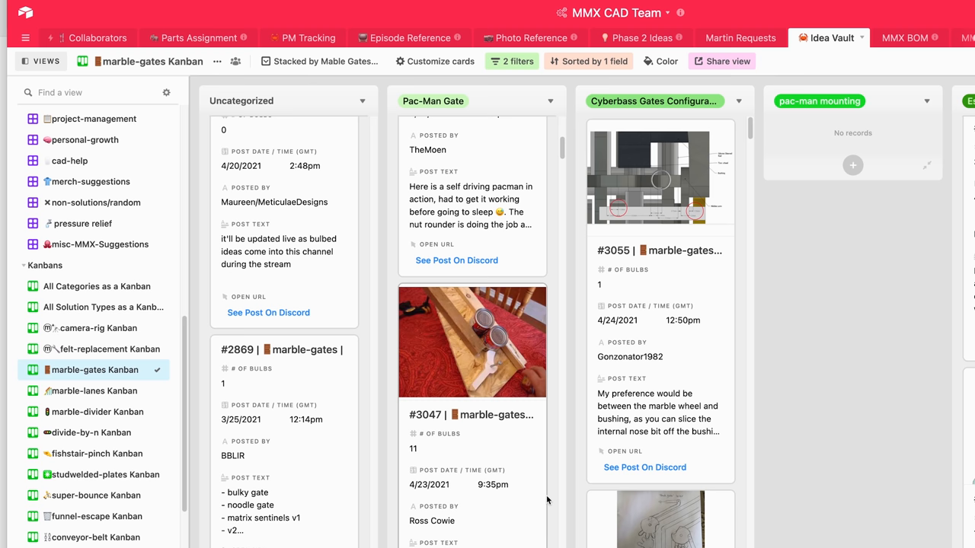
{"action": "scroll", "scroll_direction": "down", "scroll_amount": 3}
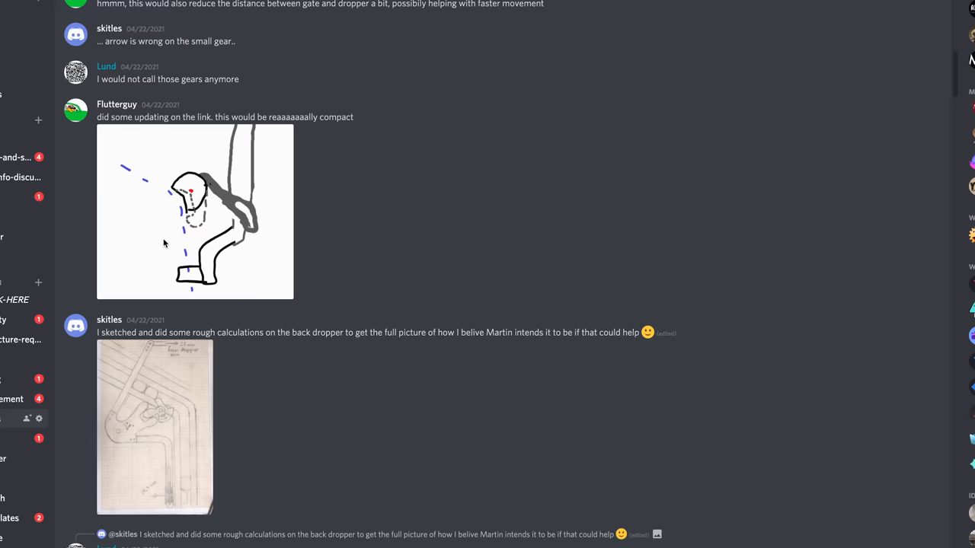
- Scroll the channel history to the 04/20/2021 'Inverted action gear for the back row' sketch
{"action": "scroll", "scroll_direction": "down", "scroll_amount": 3}
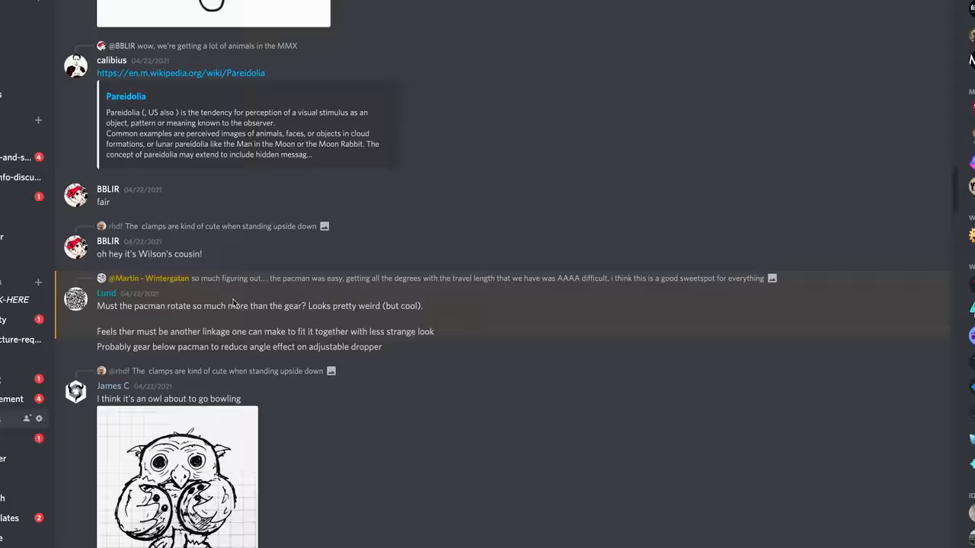
{"action": "scroll", "scroll_direction": "down", "scroll_amount": 3}
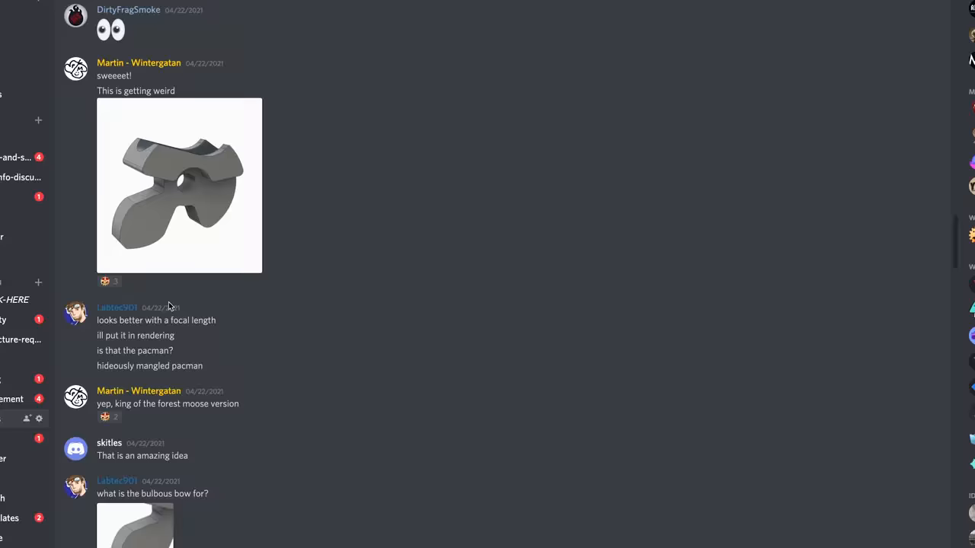
{"action": "scroll", "scroll_direction": "down", "scroll_amount": 3}
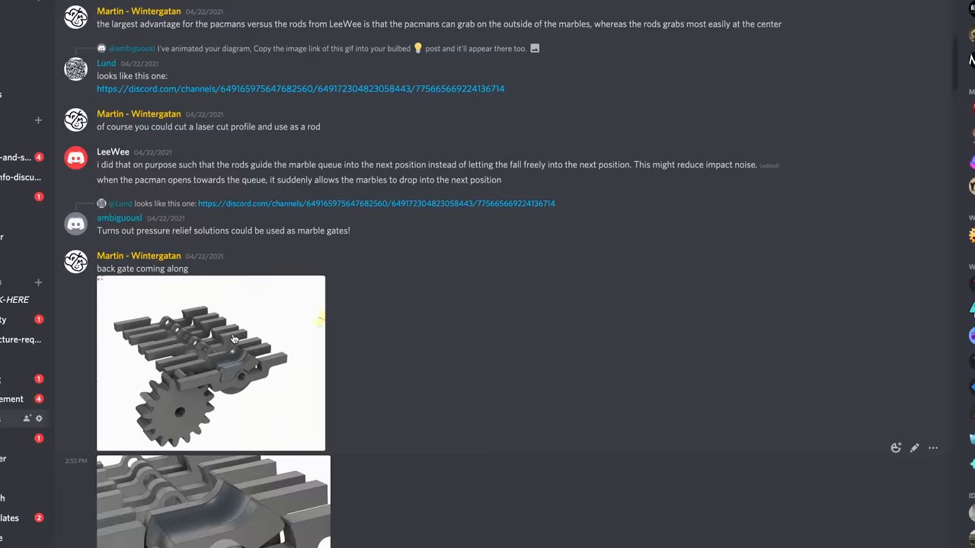
{"action": "scroll", "scroll_direction": "down", "scroll_amount": 3}
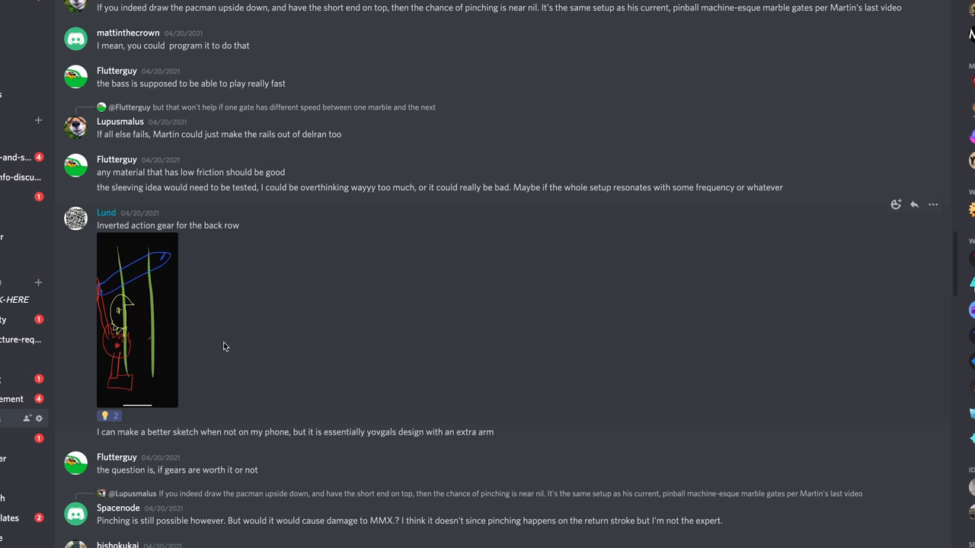
- Open Lund's back-row inverted action gear sketch attachment in the image viewer
{"action": "left_click", "coordinate": [137, 320]}
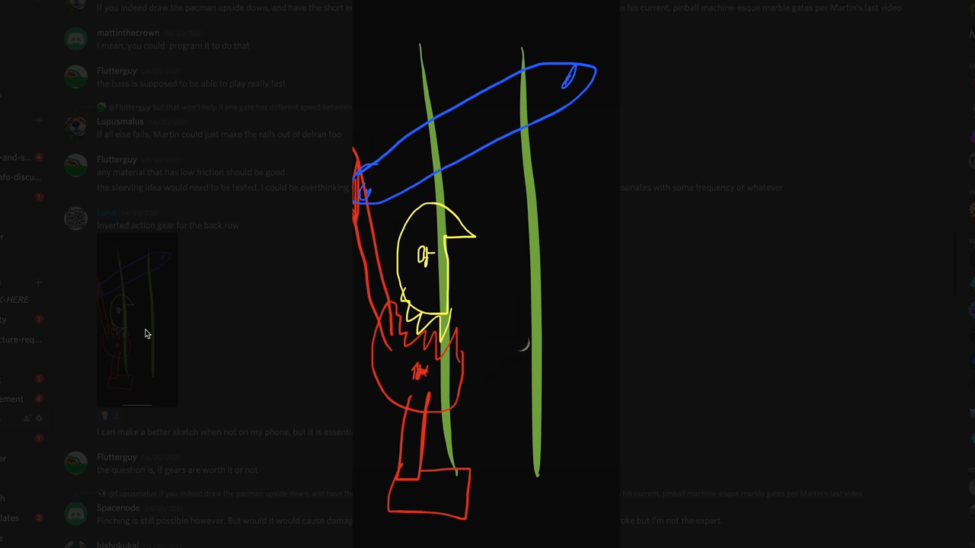
{"action": "mouse_move", "coordinate": [523, 416]}
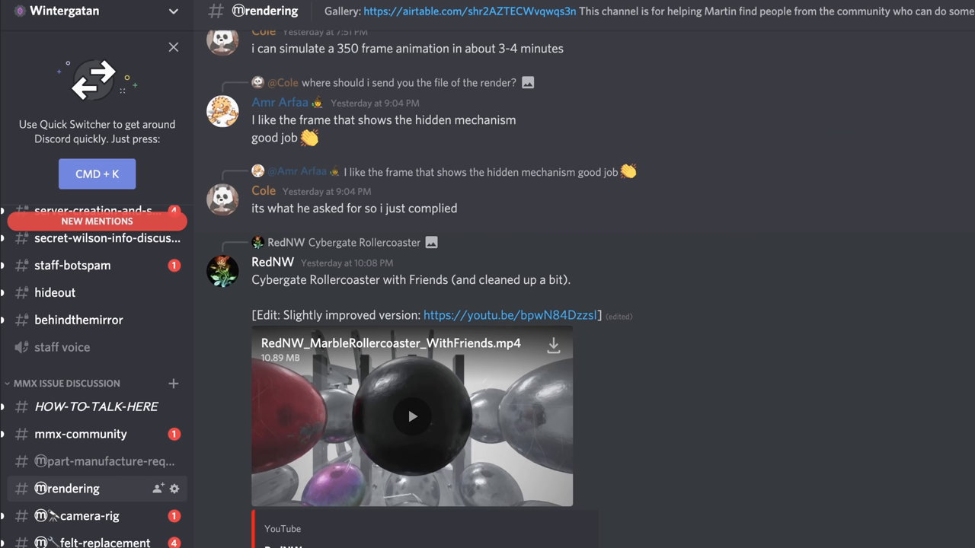
- Scroll through the #rendering channel's community marble machine render posts
{"action": "scroll", "scroll_direction": "down", "scroll_amount": 3}
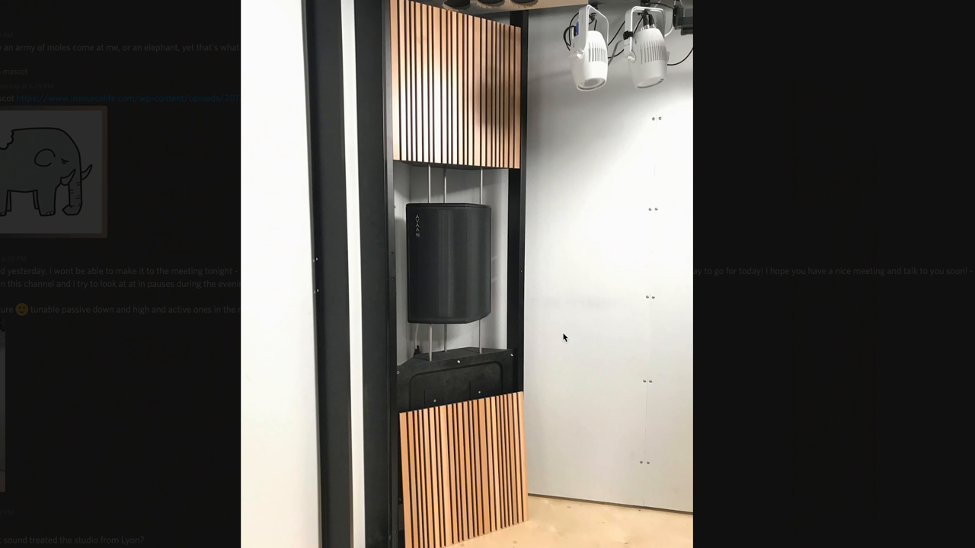
{"action": "mouse_move", "coordinate": [86, 384]}
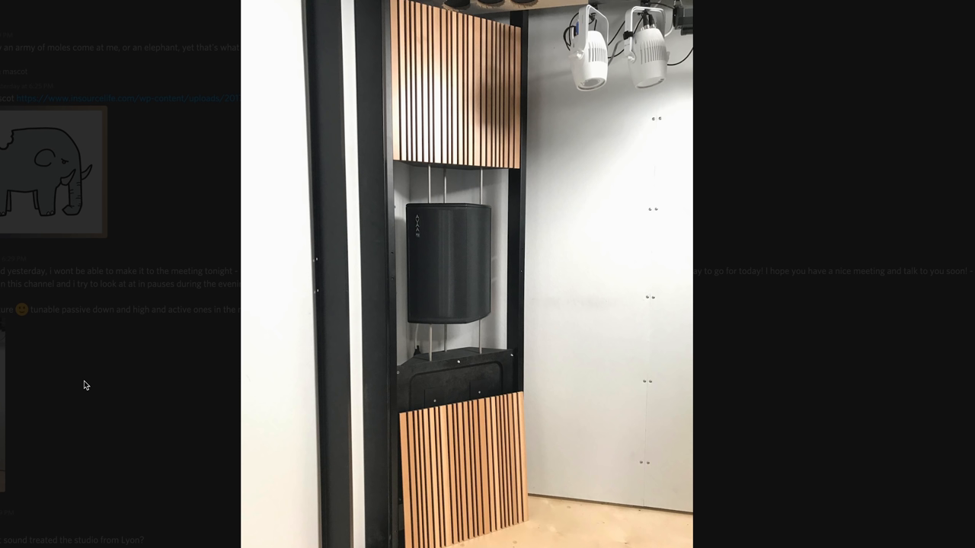
{"action": "mouse_move", "coordinate": [119, 358]}
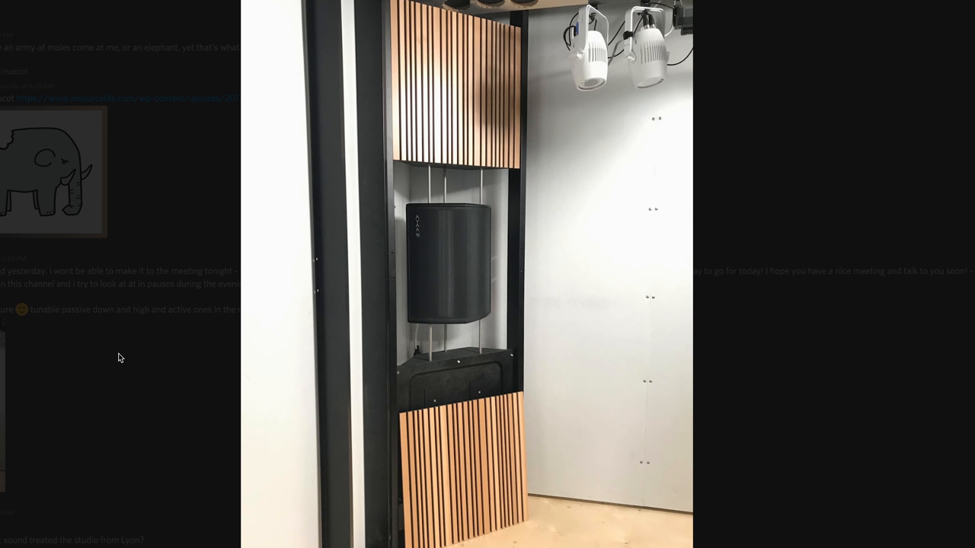
{"action": "mouse_move", "coordinate": [355, 316]}
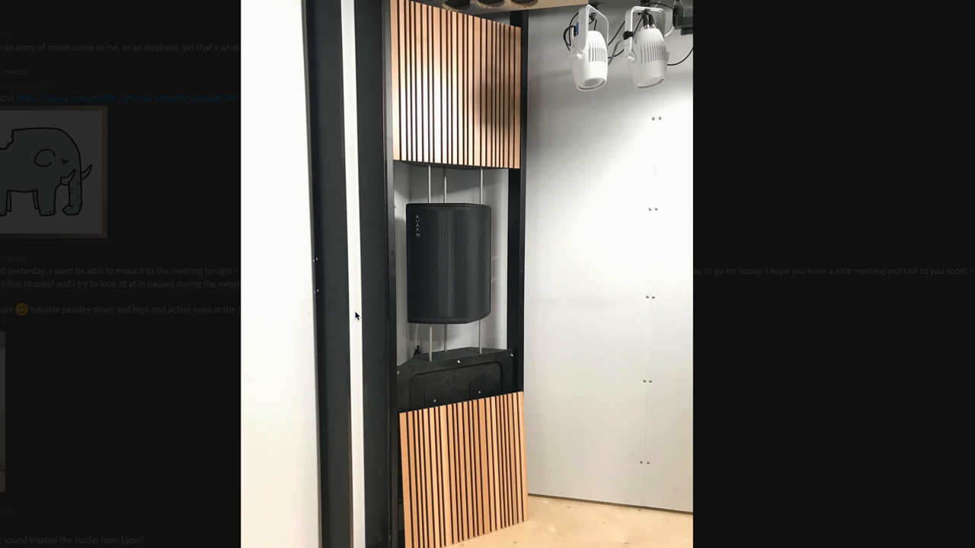
{"action": "mouse_move", "coordinate": [184, 211]}
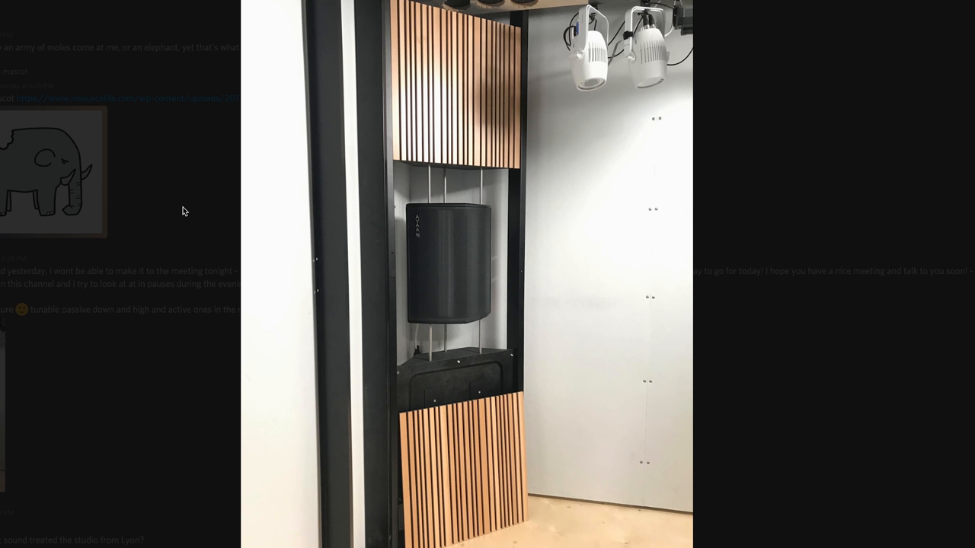